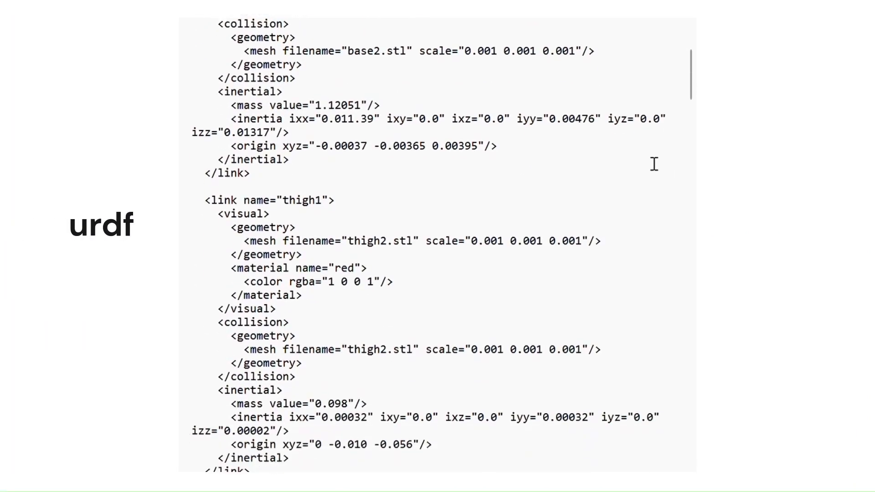
scroll("down", 3)
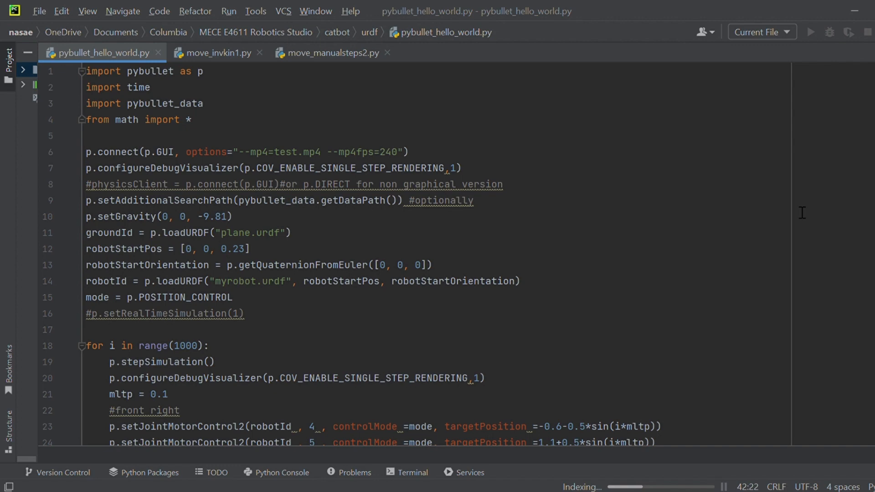
scroll("down", 3)
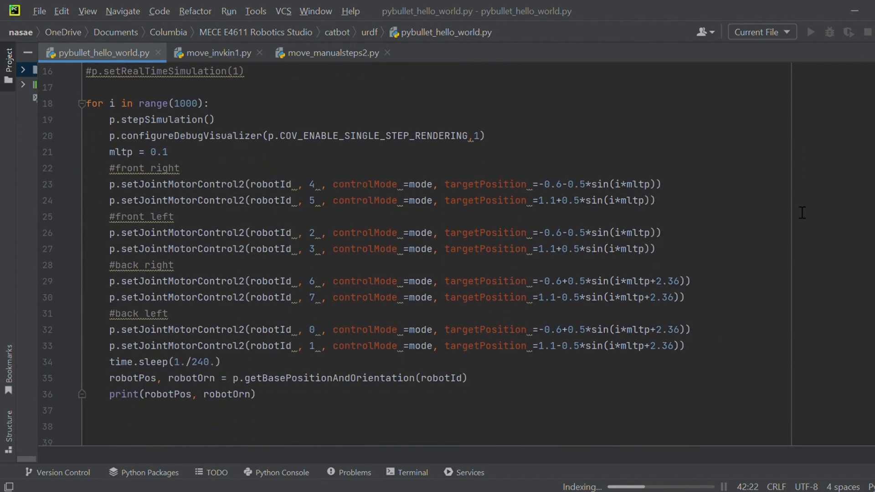